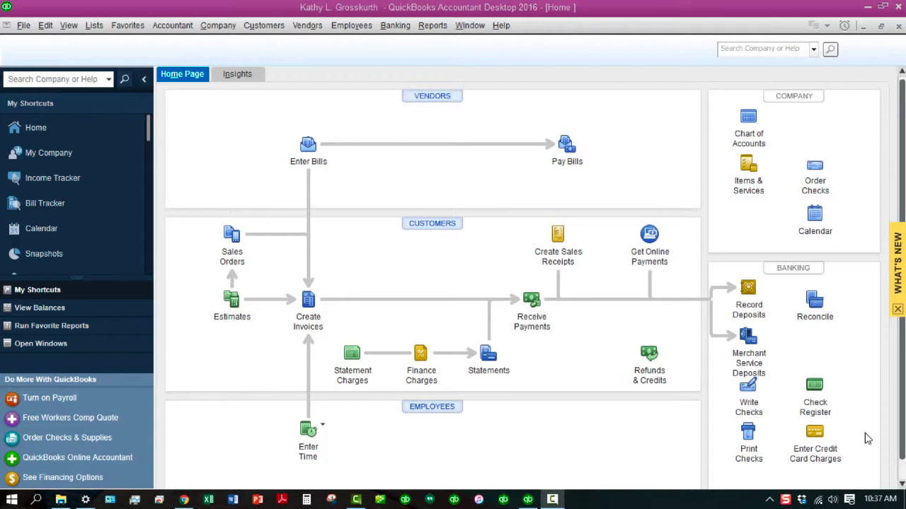
mouse_move(509, 355)
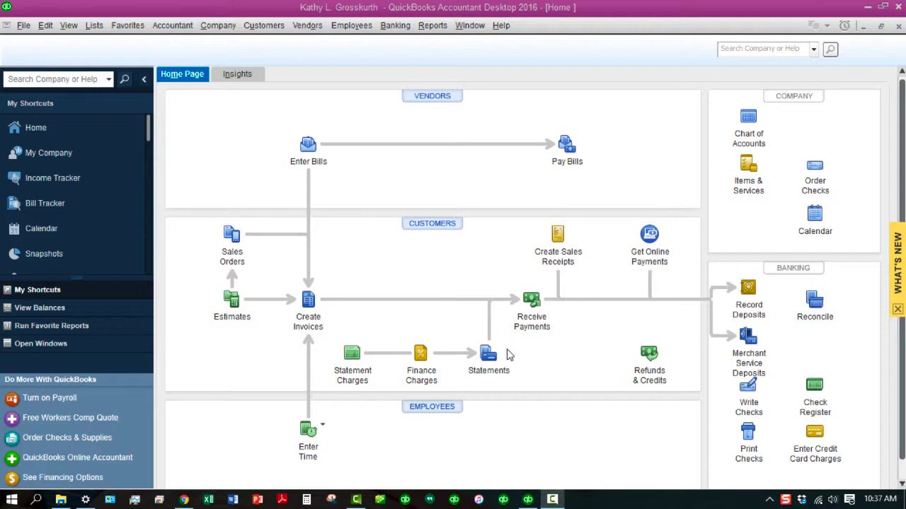
mouse_move(154, 150)
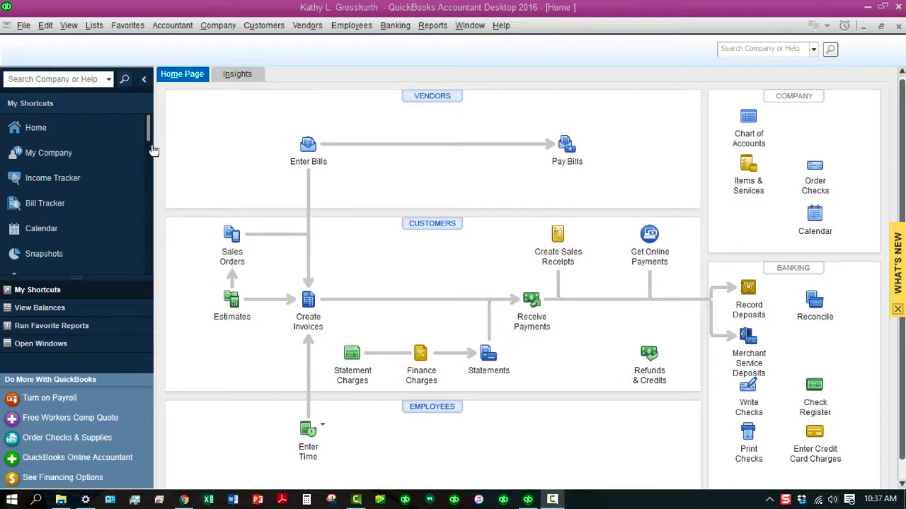
mouse_move(110, 109)
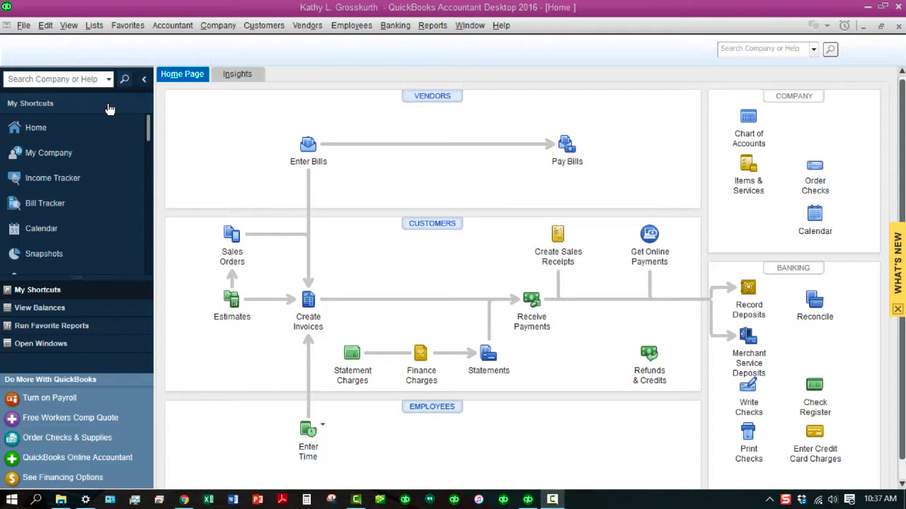
mouse_move(105, 297)
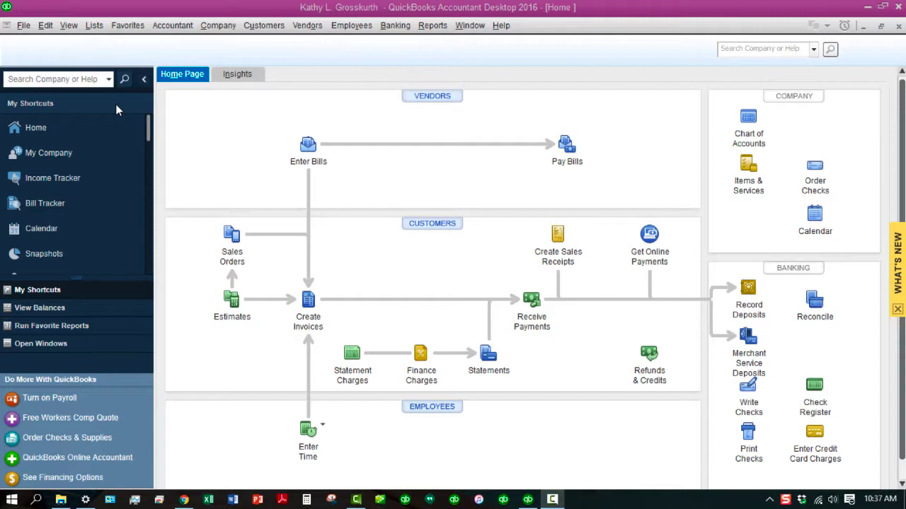
mouse_move(148, 135)
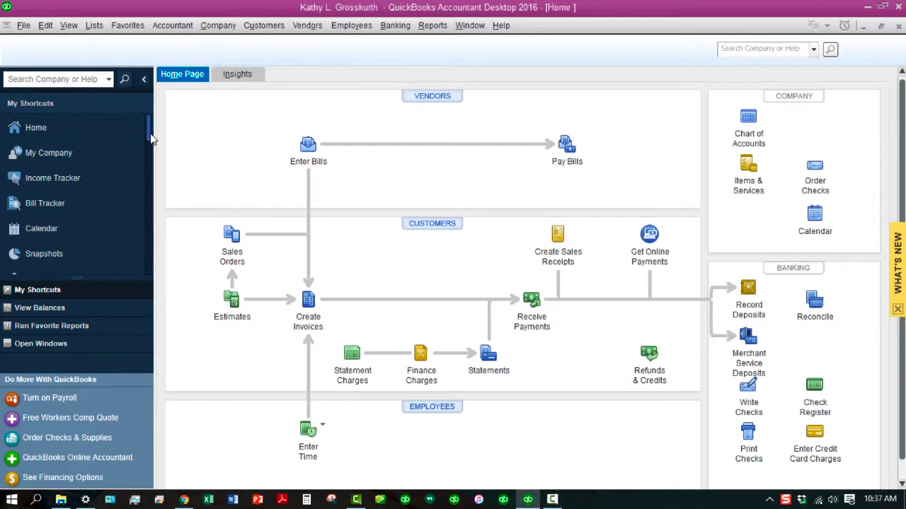
Open the Customize Icon Bar dialog from Customize Shortcuts at the bottom of My Shortcuts.
scroll("down", 3)
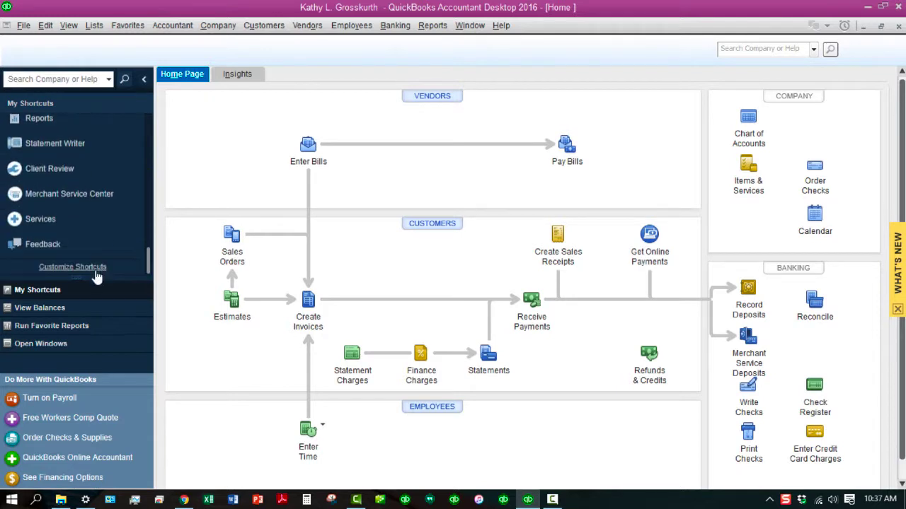
left_click(72, 266)
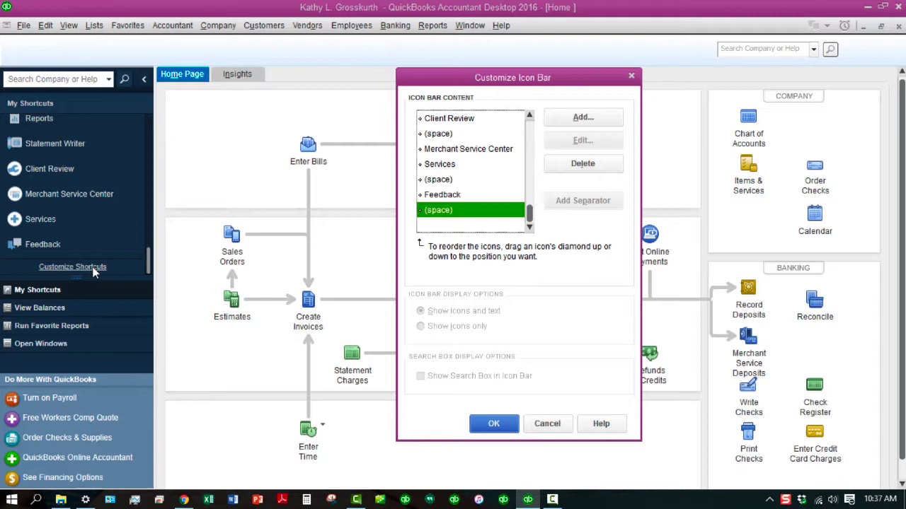
mouse_move(139, 272)
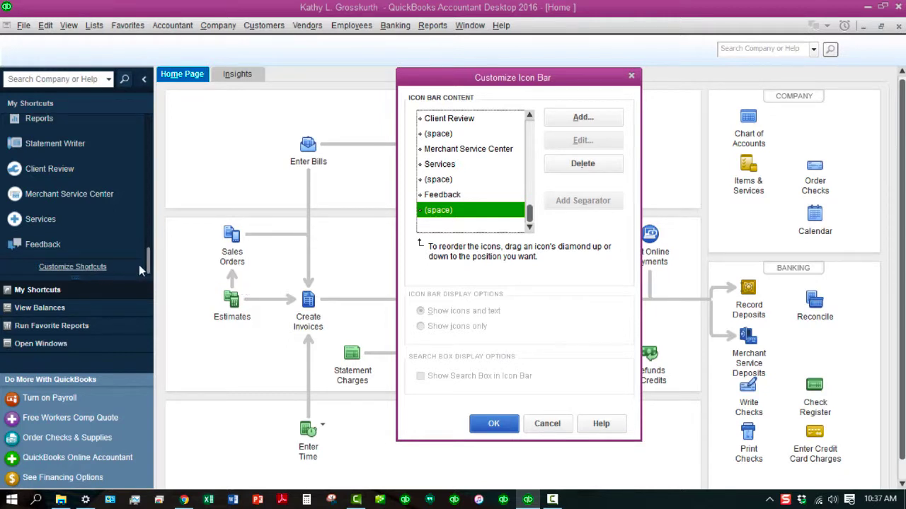
mouse_move(111, 275)
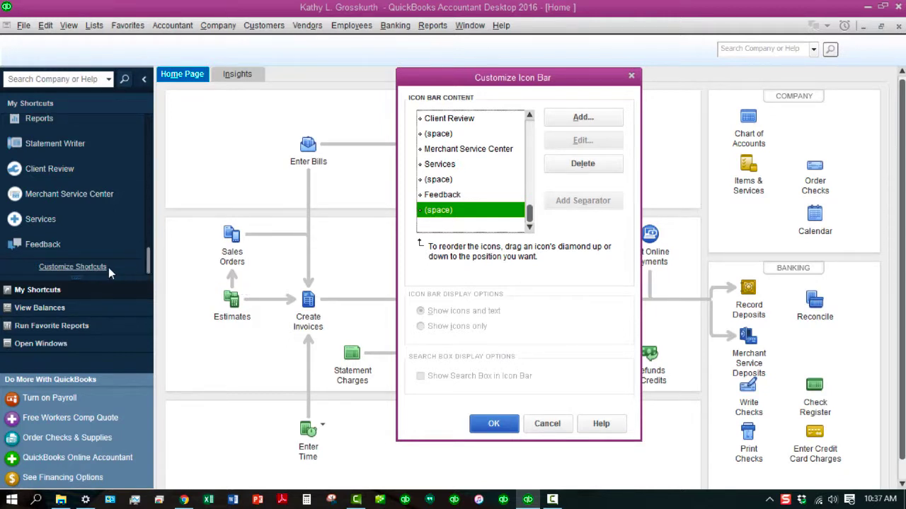
mouse_move(410, 274)
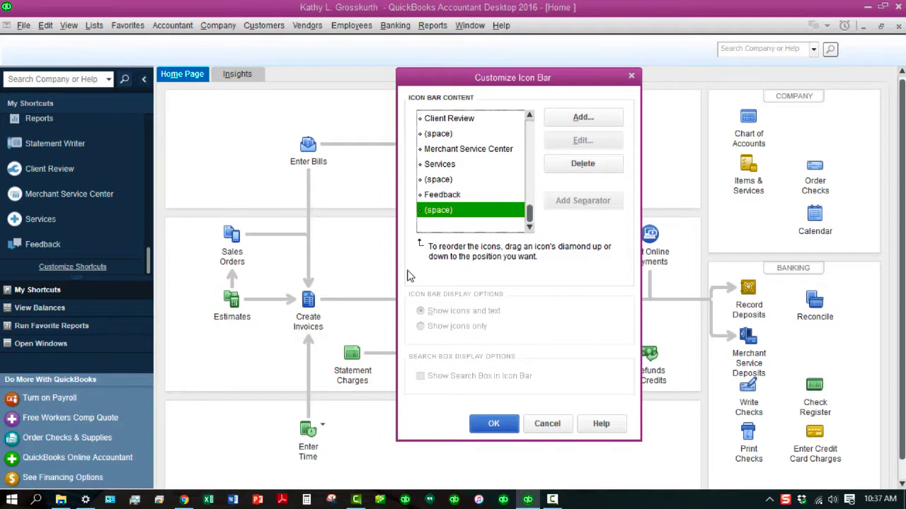
mouse_move(563, 275)
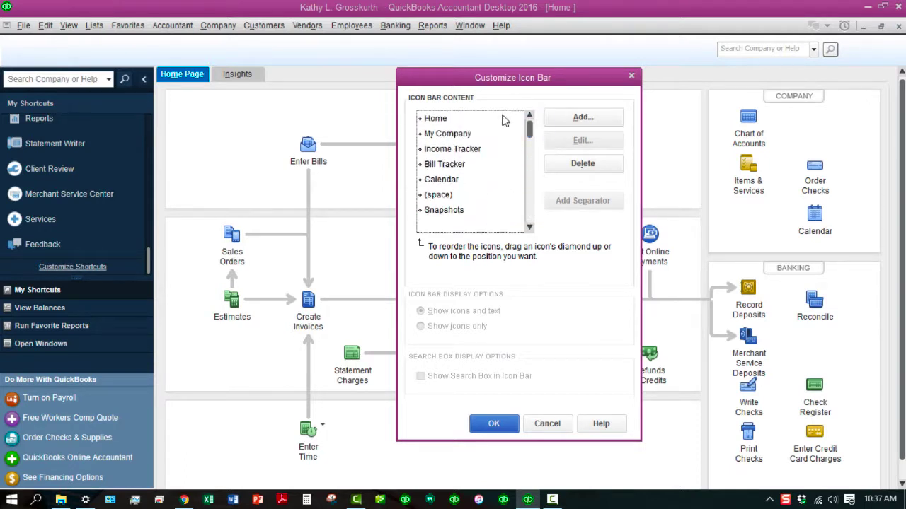
mouse_move(498, 223)
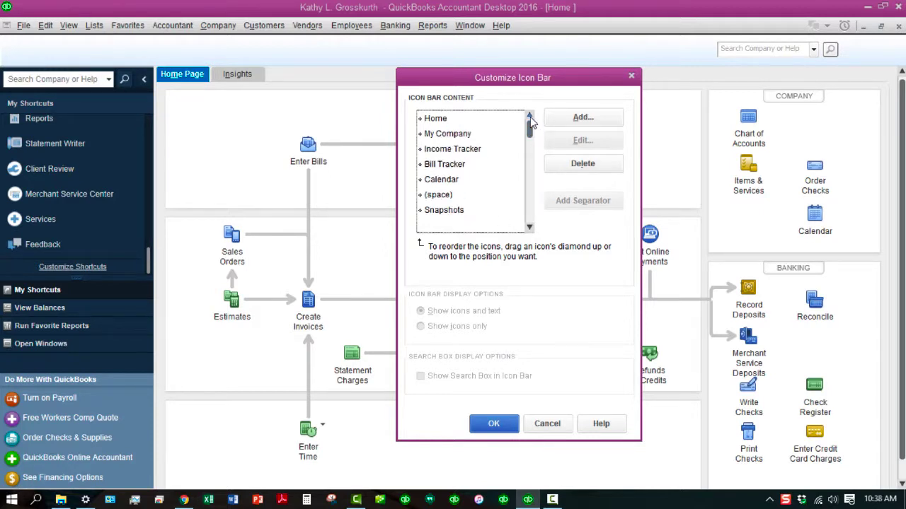
Delete My Company, Income Tracker, Bill Tracker and Calendar from the icon bar list.
left_click(447, 133)
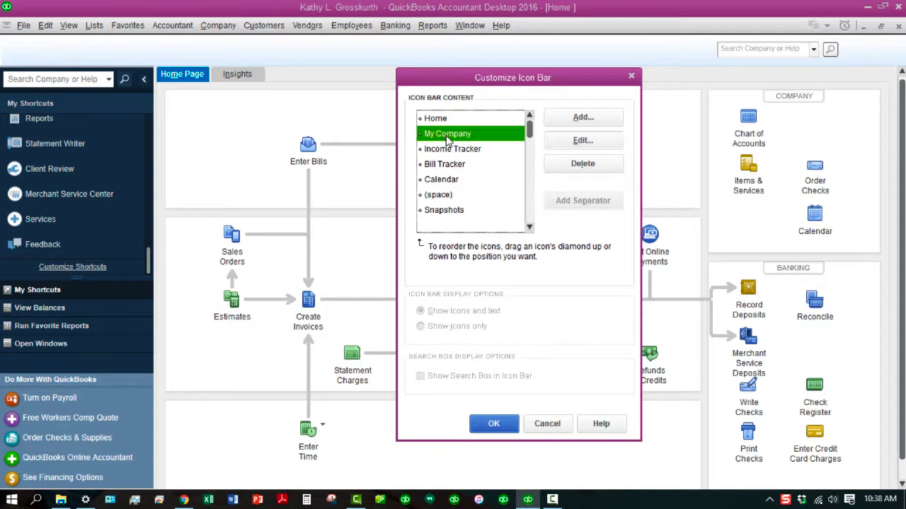
mouse_move(551, 140)
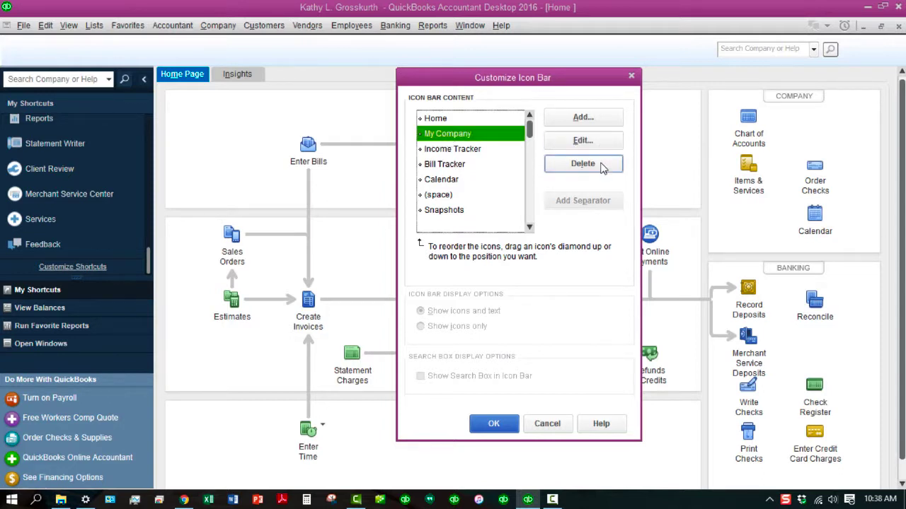
left_click(583, 164)
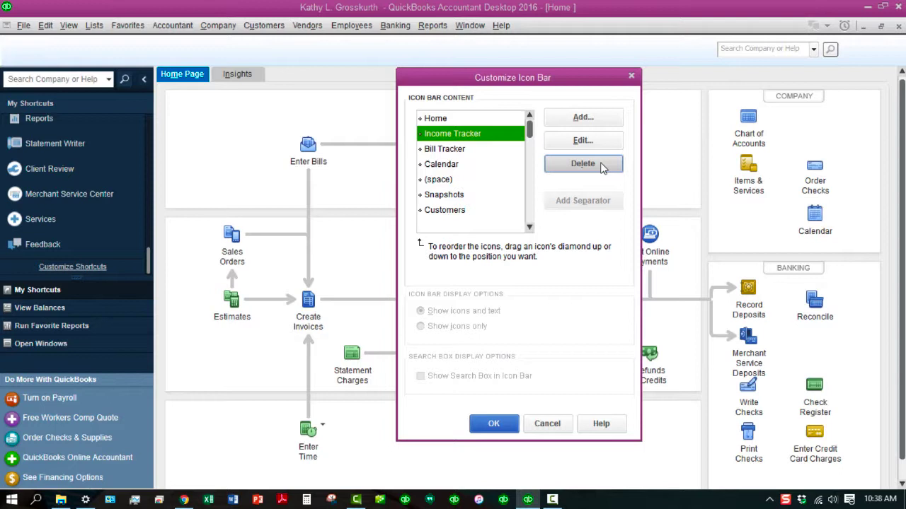
mouse_move(495, 133)
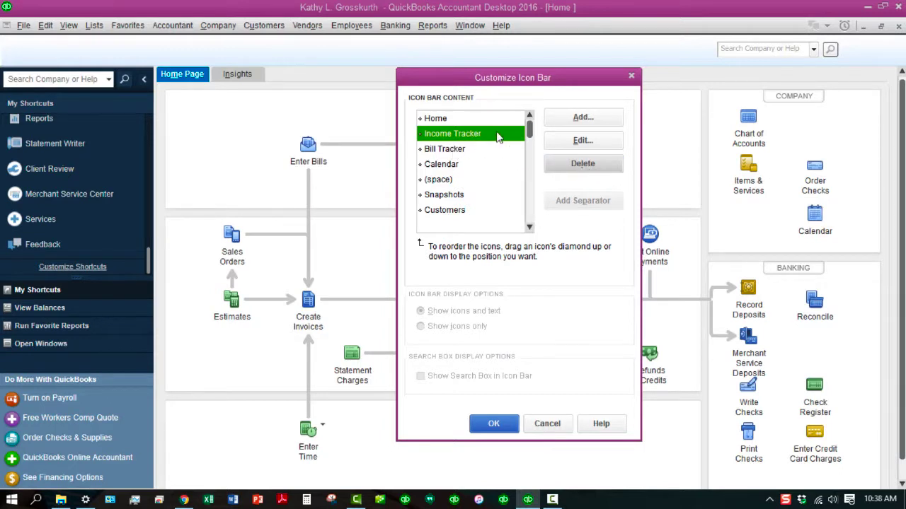
mouse_move(583, 164)
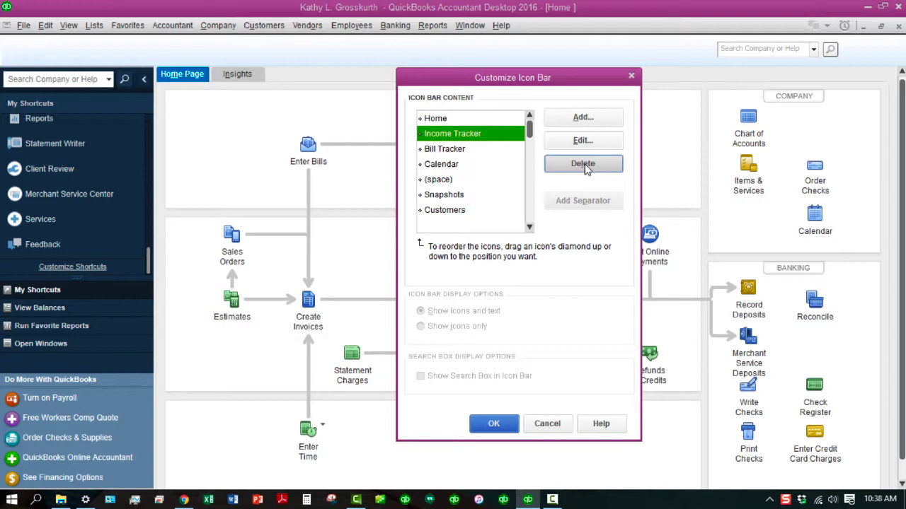
left_click(583, 164)
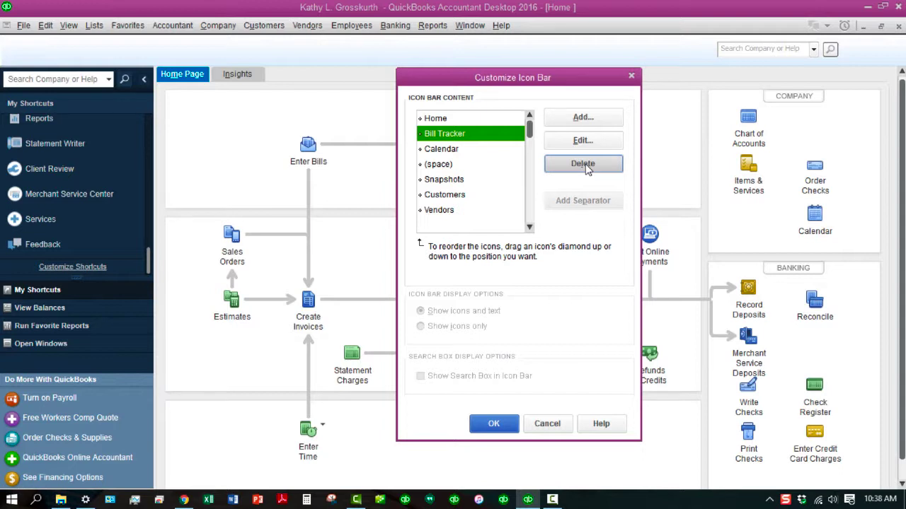
left_click(583, 164)
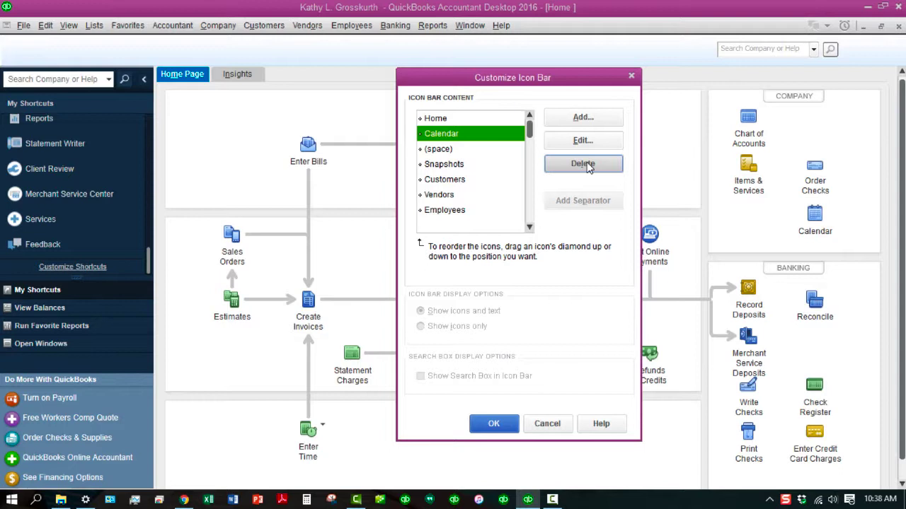
left_click(583, 164)
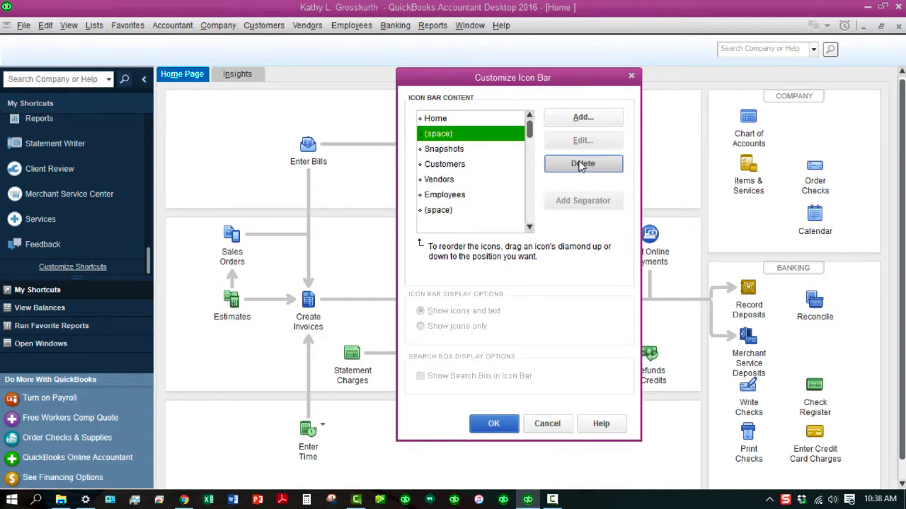
mouse_move(446, 170)
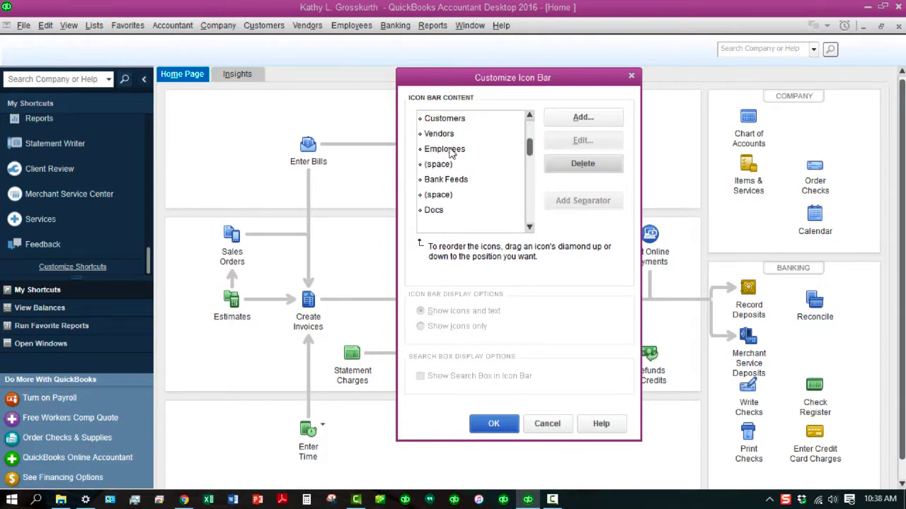
Delete Employees, Docs and the next unwanted entry from the icon bar list.
left_click(444, 148)
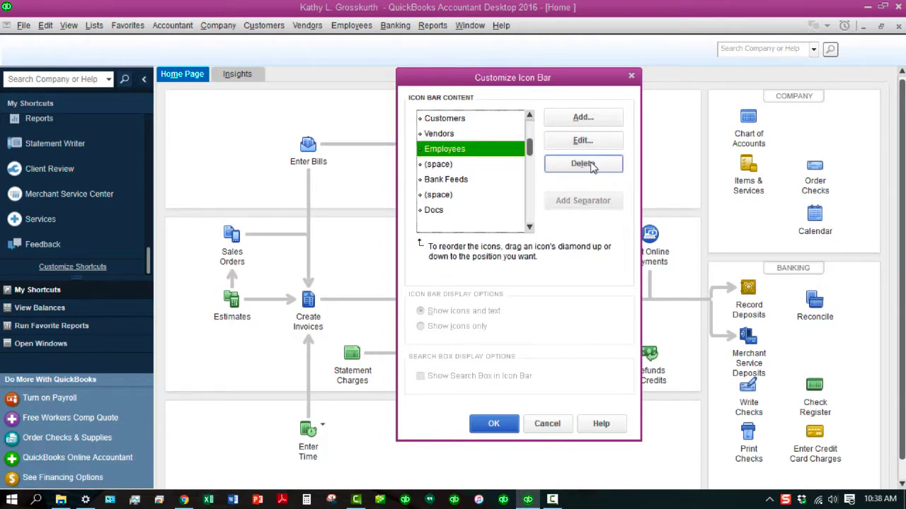
left_click(583, 164)
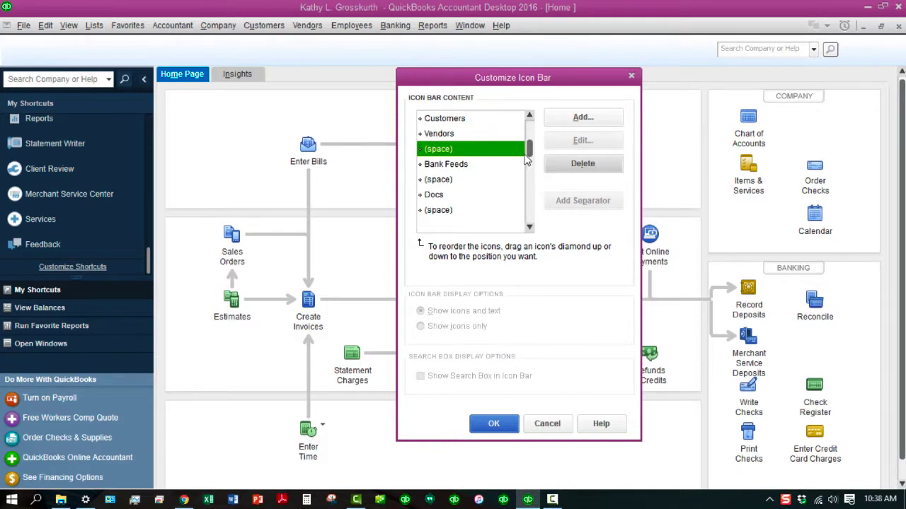
scroll("down", 3)
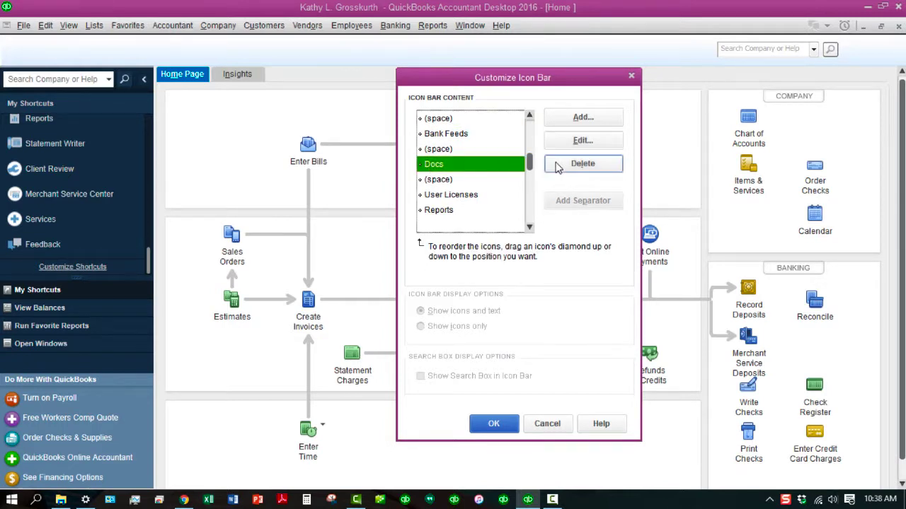
left_click(583, 165)
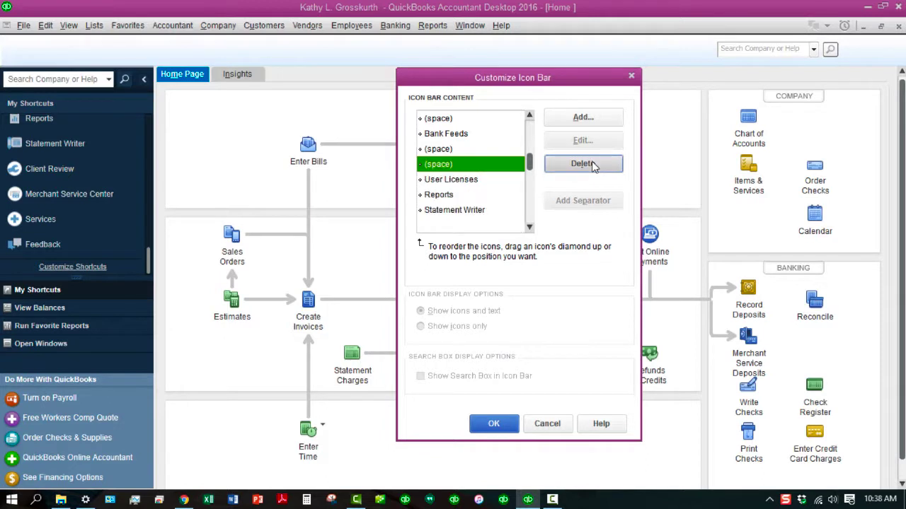
left_click(583, 164)
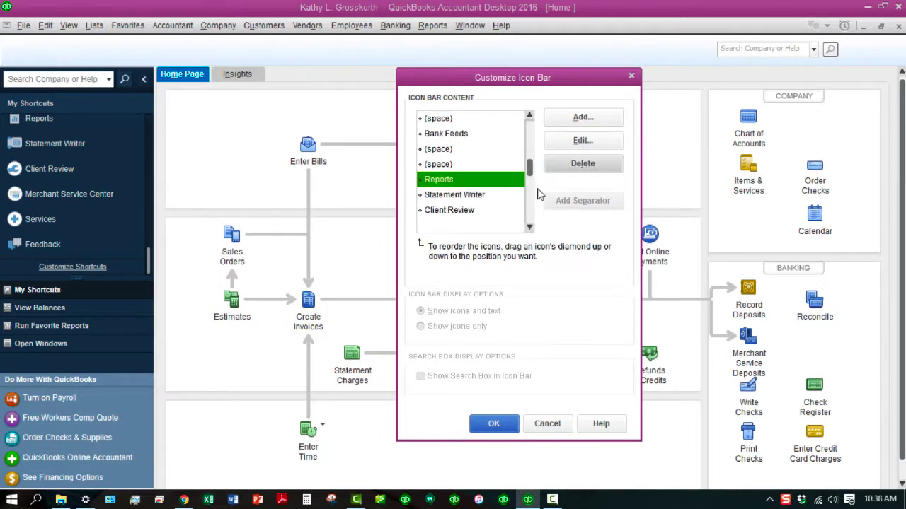
mouse_move(476, 198)
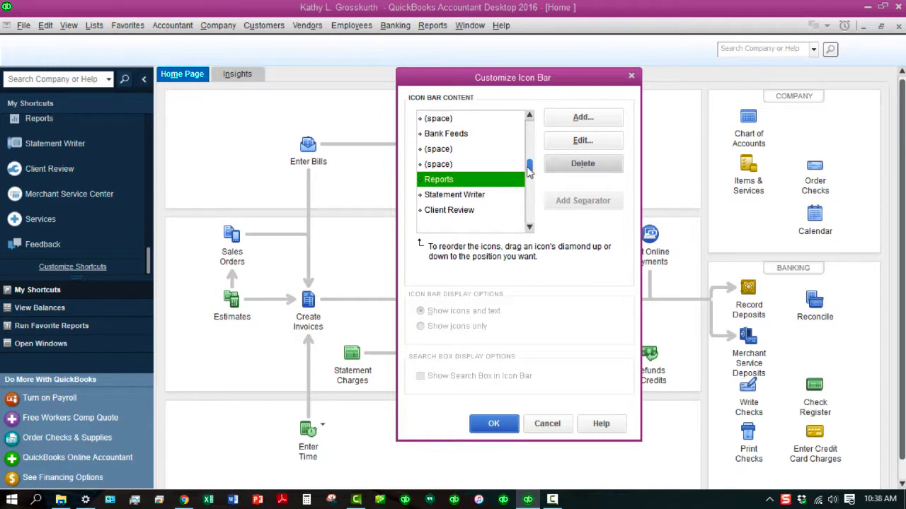
Delete Merchant Service Center and Services from the icon bar list.
scroll("down", 3)
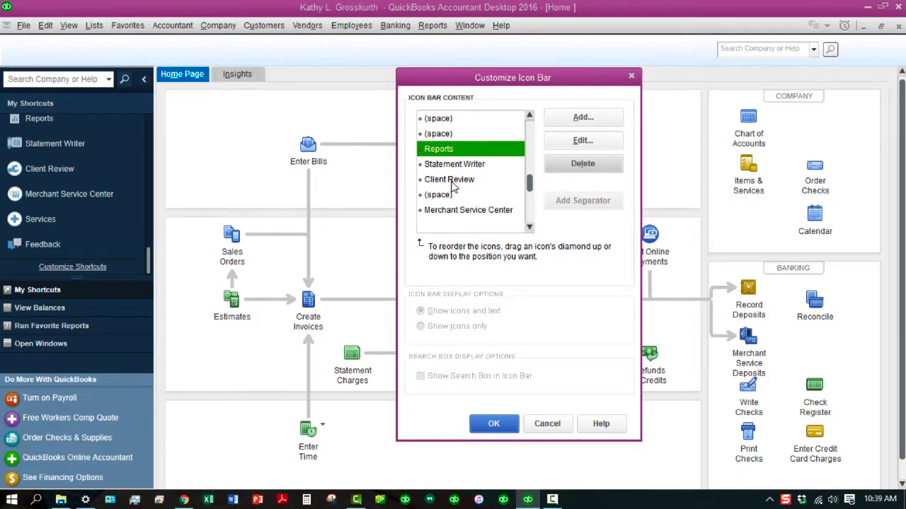
left_click(467, 209)
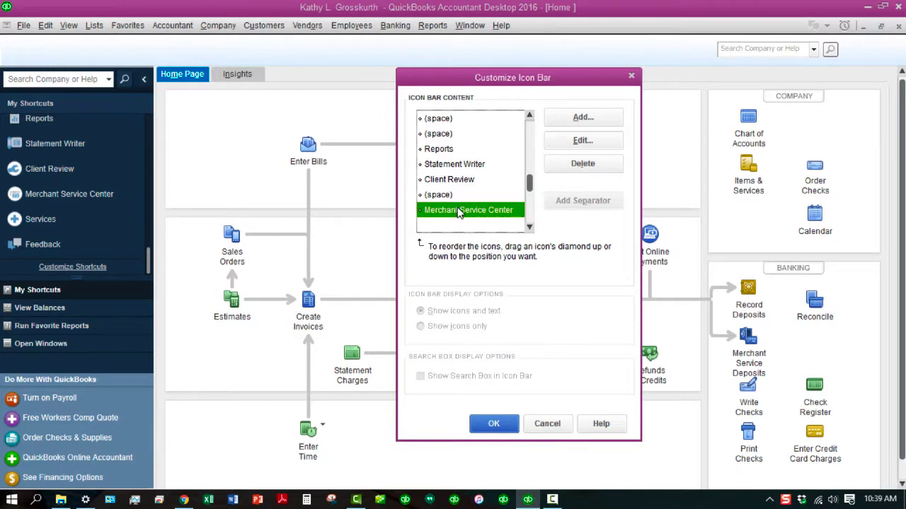
left_click(583, 164)
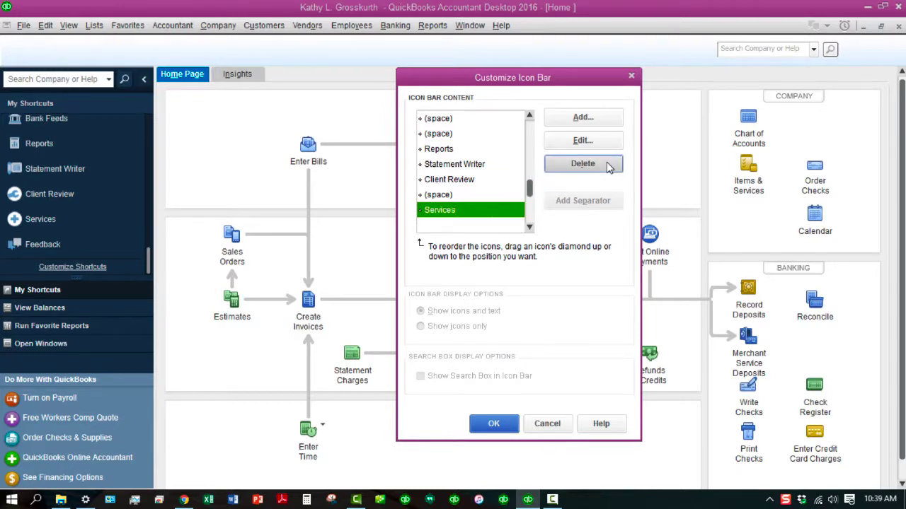
mouse_move(530, 191)
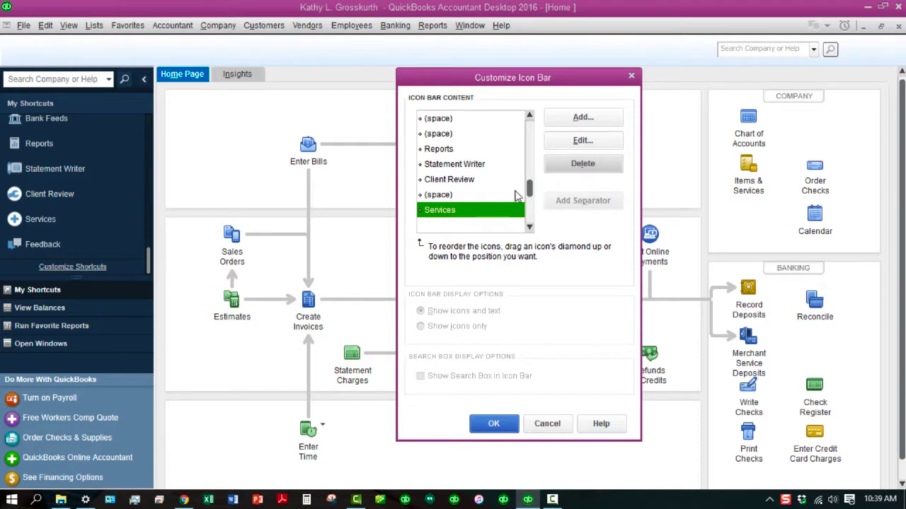
left_click(583, 164)
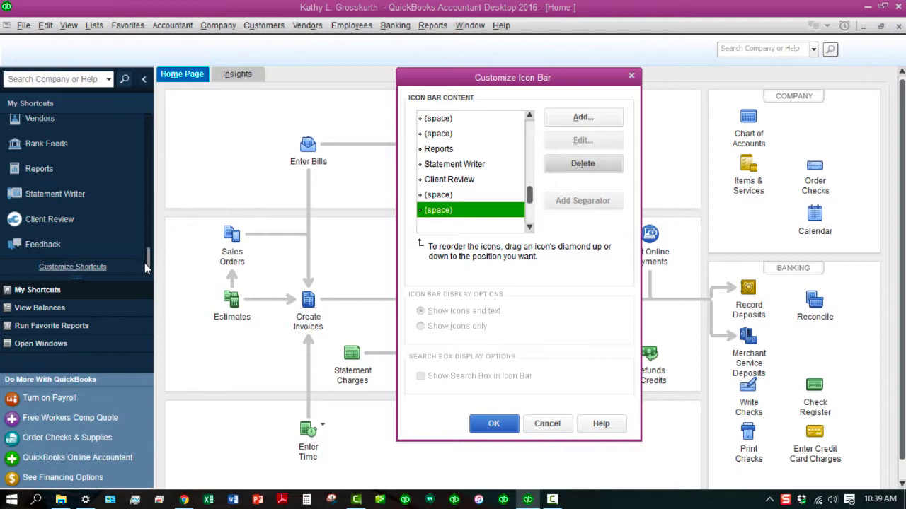
mouse_move(585, 198)
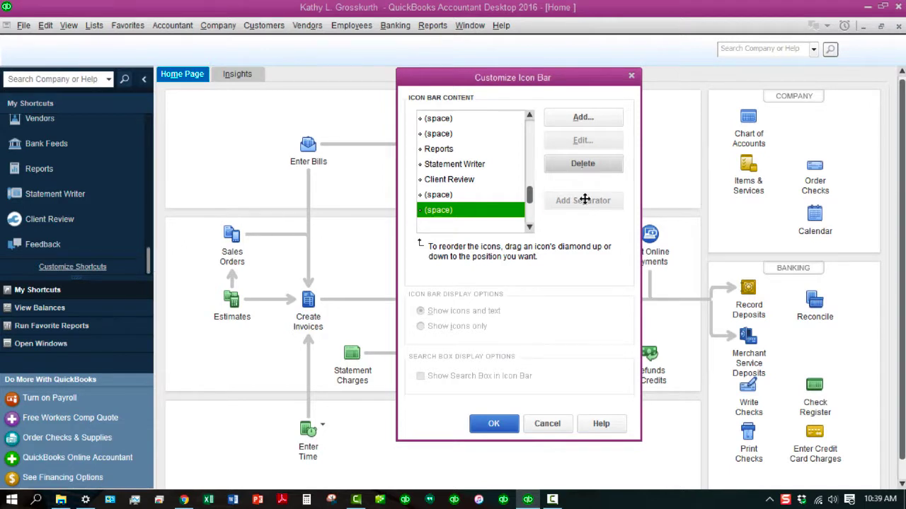
mouse_move(518, 82)
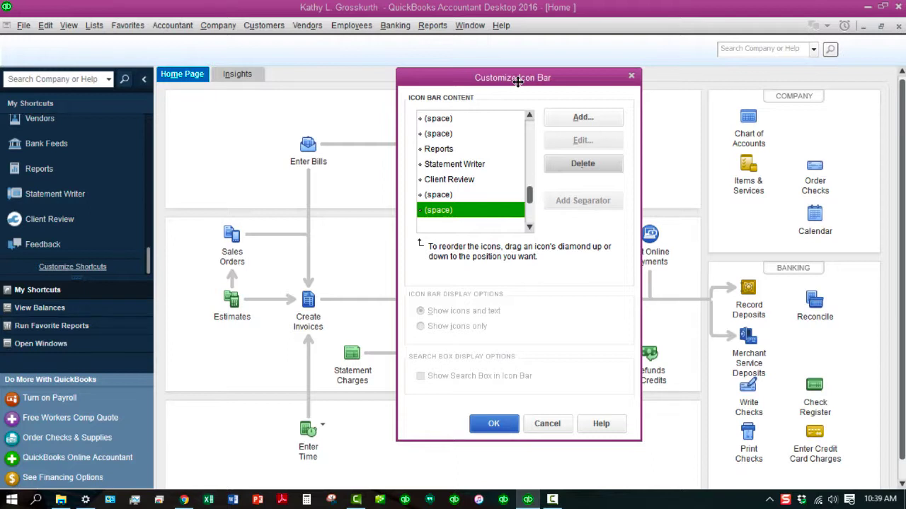
mouse_move(565, 113)
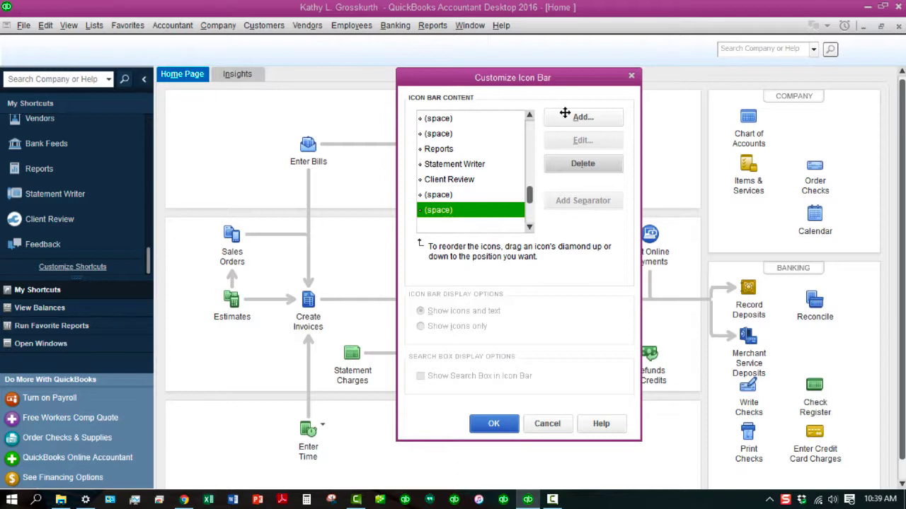
mouse_move(560, 271)
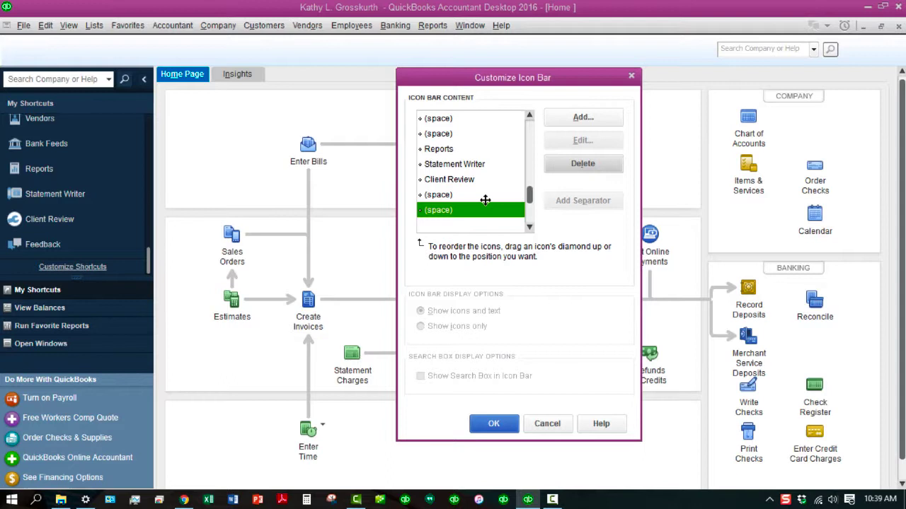
Delete Snapshots, Reports, an extra spacer and Feedback so the list ends with Client Review.
scroll("up", 3)
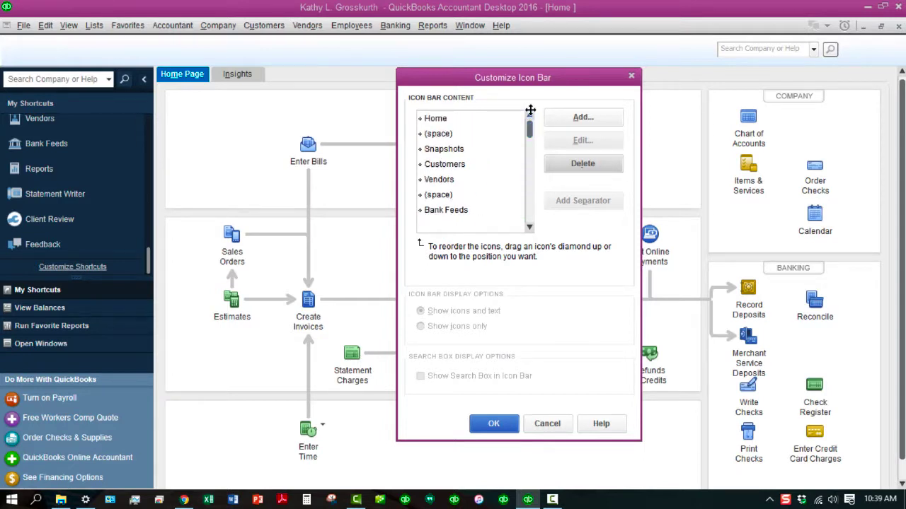
left_click(444, 149)
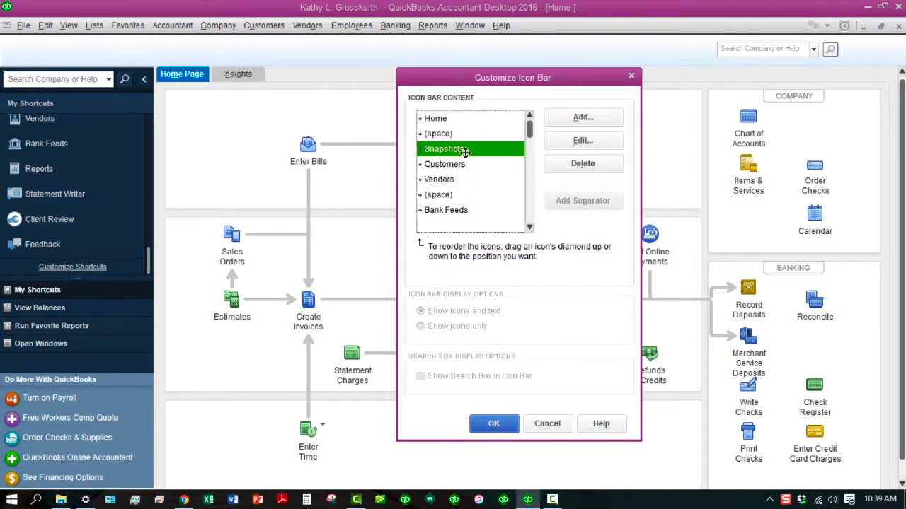
left_click(583, 164)
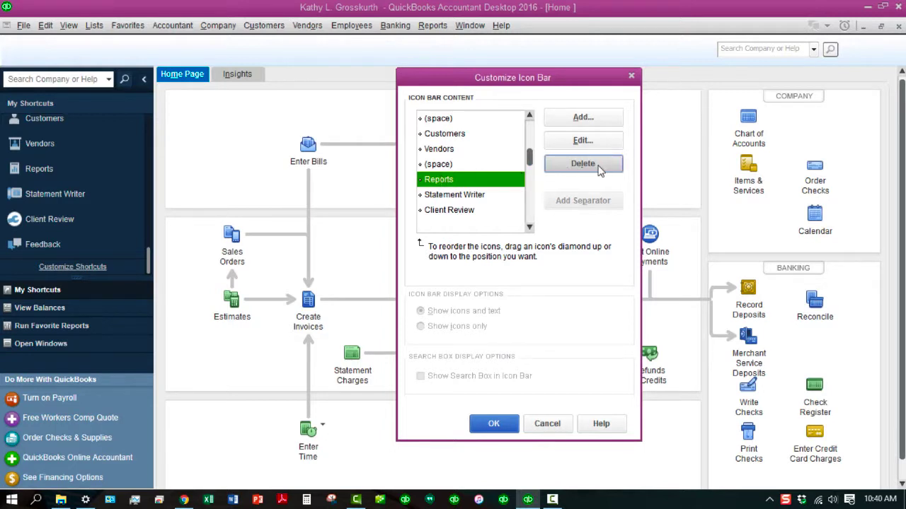
left_click(583, 164)
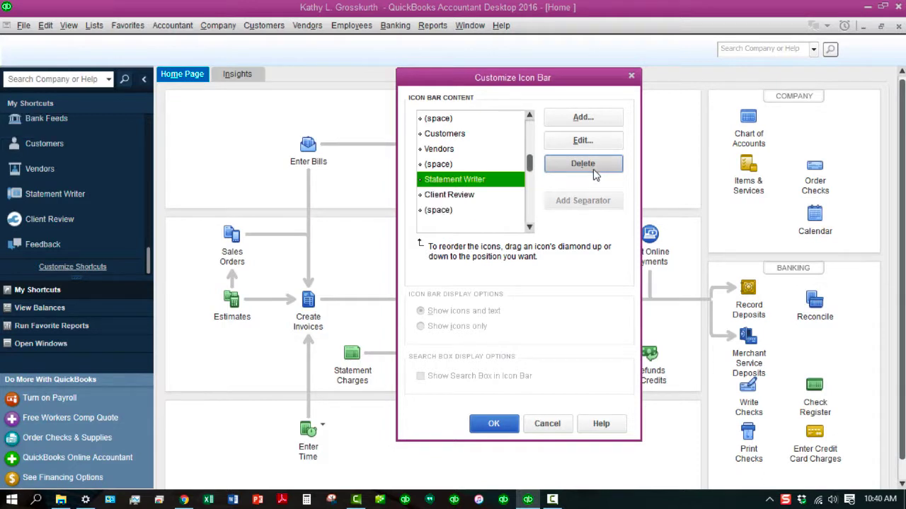
scroll("down", 3)
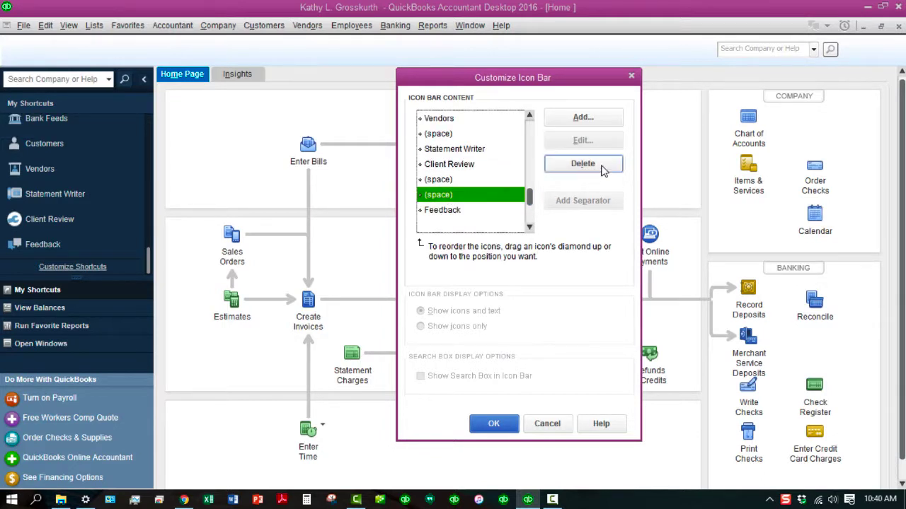
left_click(583, 165)
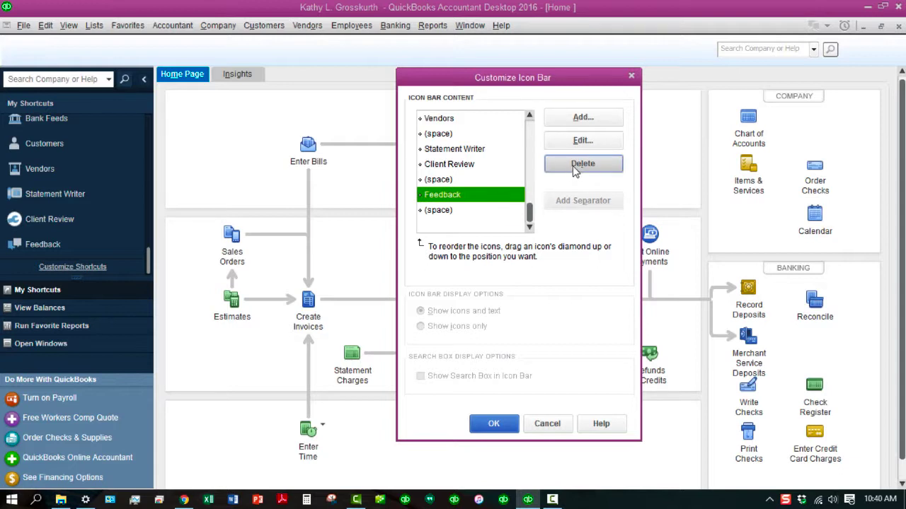
left_click(583, 164)
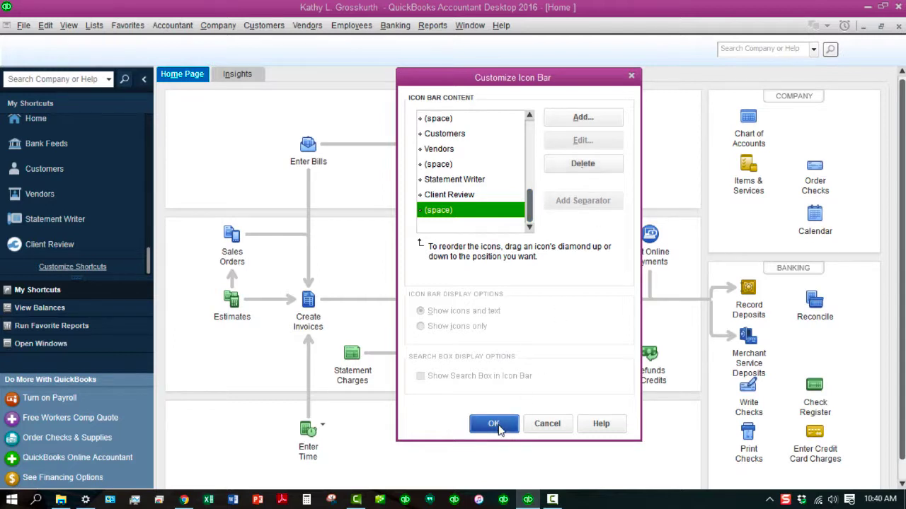
Confirm the Customize Icon Bar dialog with OK to save the trimmed shortcut bar.
left_click(492, 424)
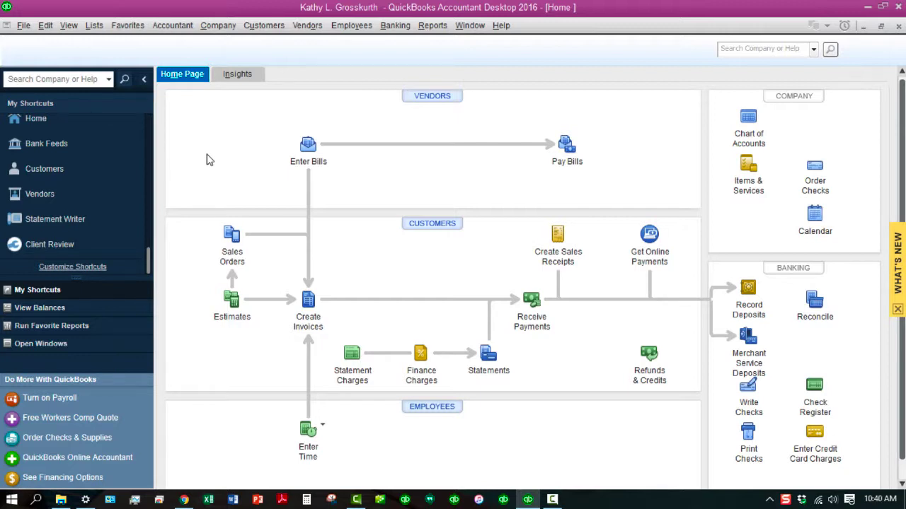
mouse_move(72, 266)
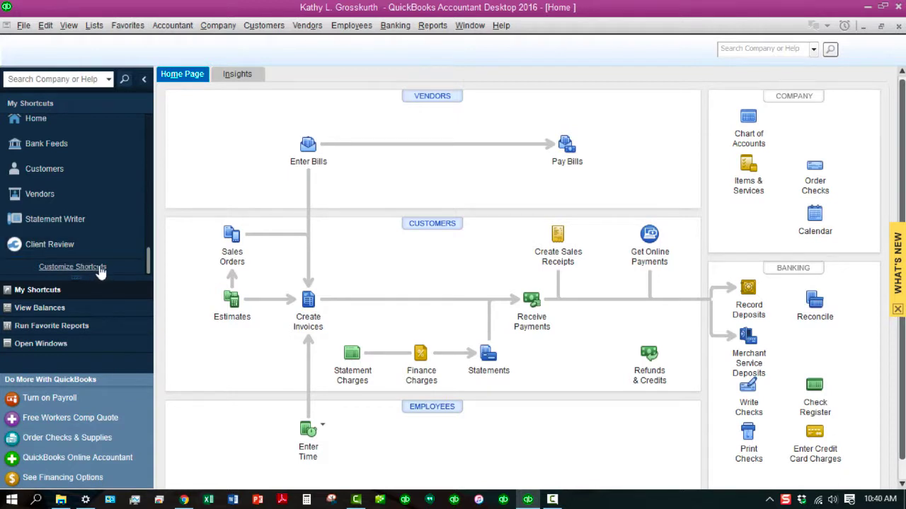
Reopen Customize Icon Bar and add an Accountant item via Add Icon Bar Item.
left_click(72, 266)
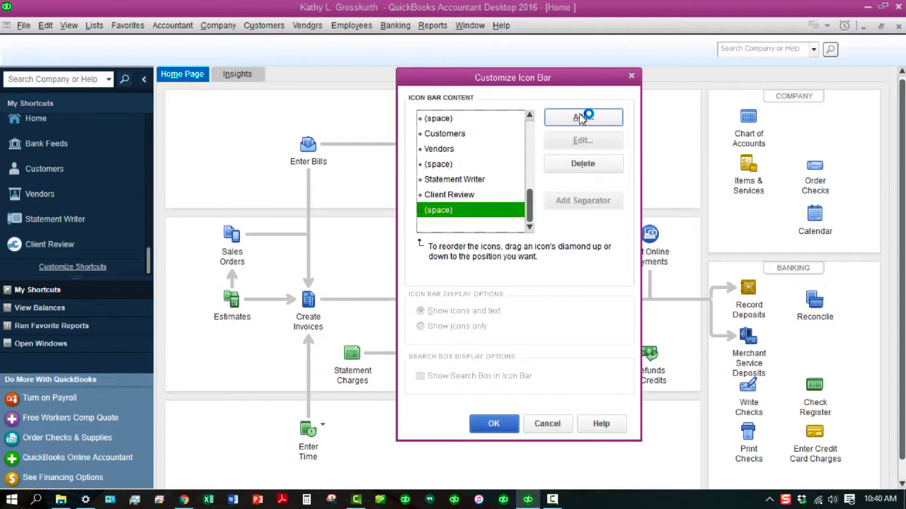
left_click(583, 116)
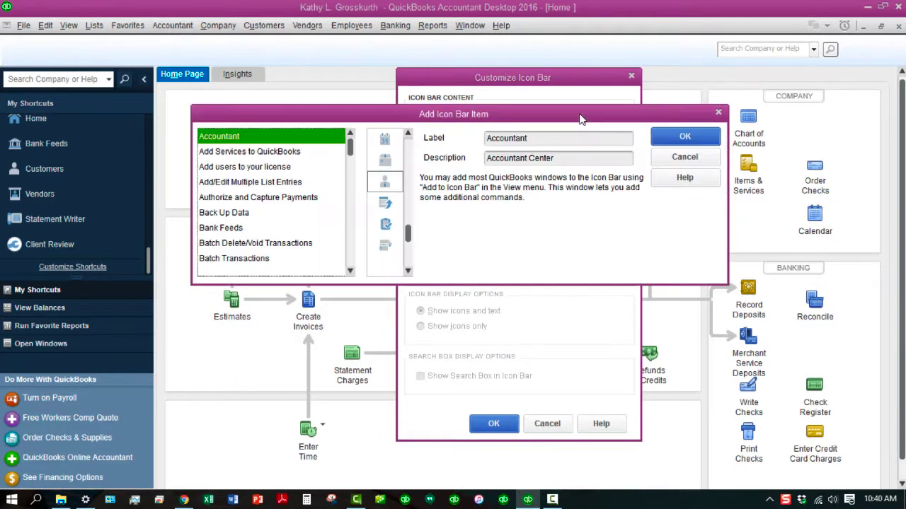
mouse_move(416, 142)
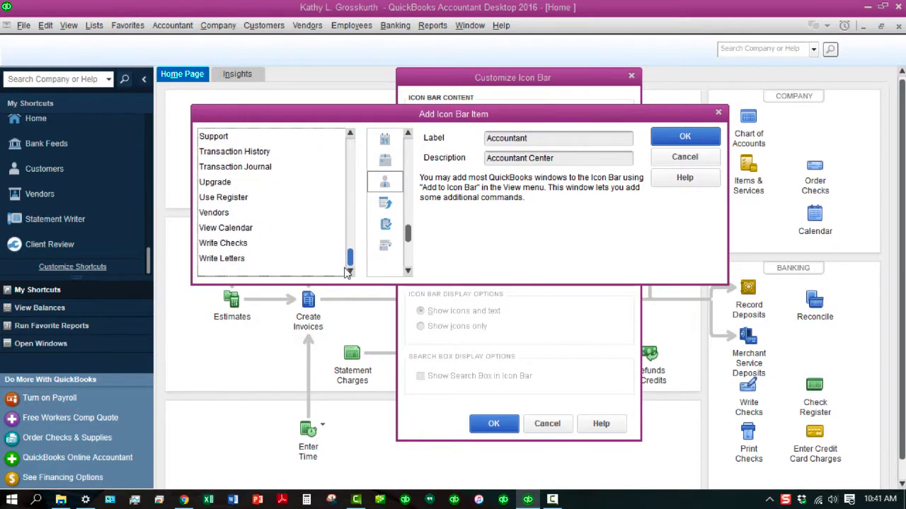
scroll("up", 3)
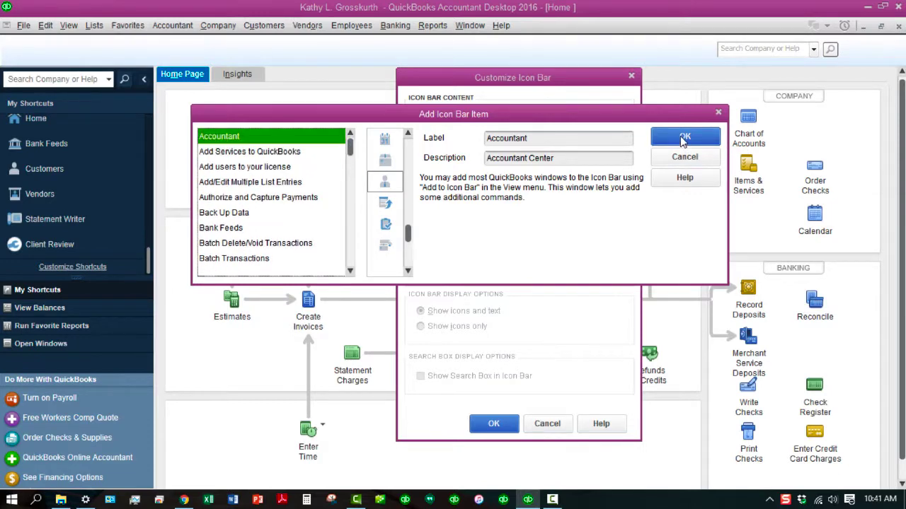
left_click(685, 137)
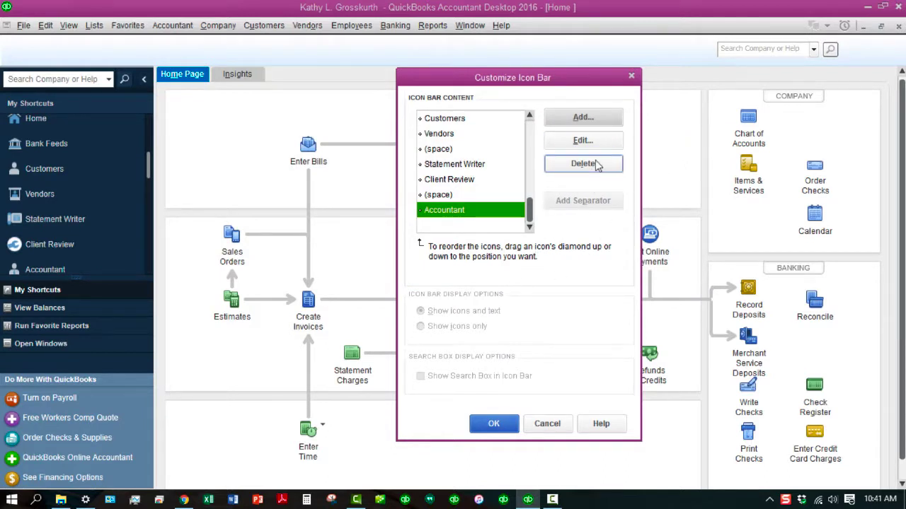
Delete the Accountant entry again and confirm the dialog with OK.
left_click(583, 164)
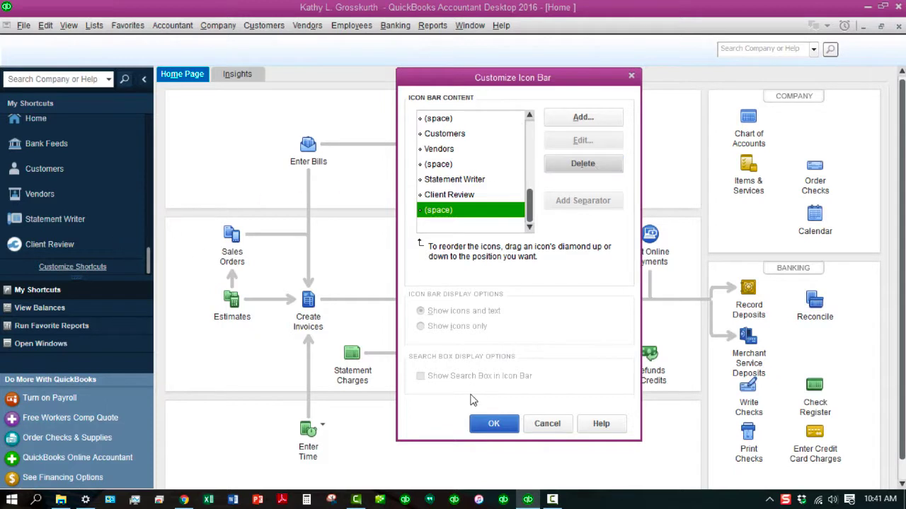
left_click(492, 423)
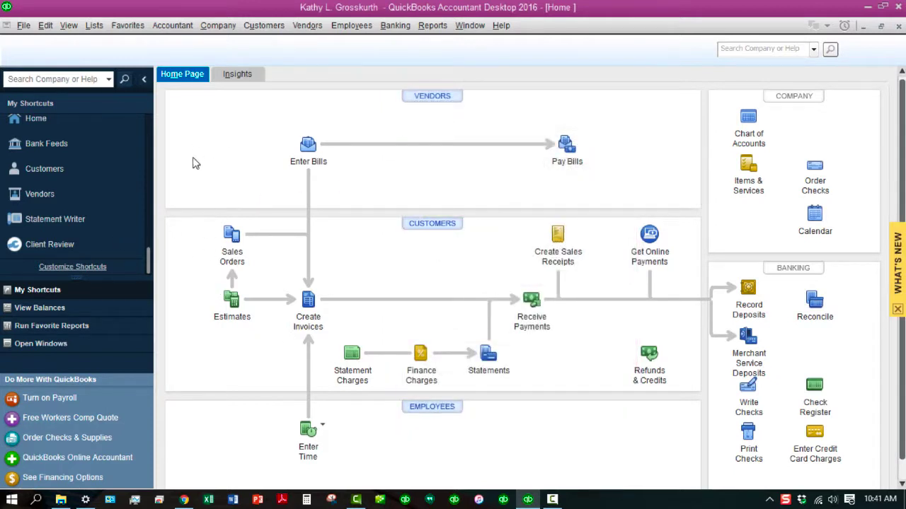
mouse_move(193, 169)
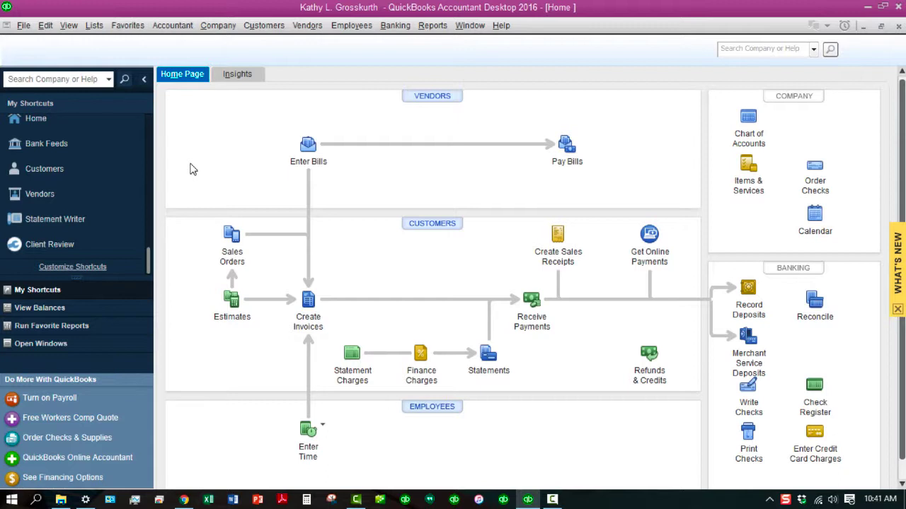